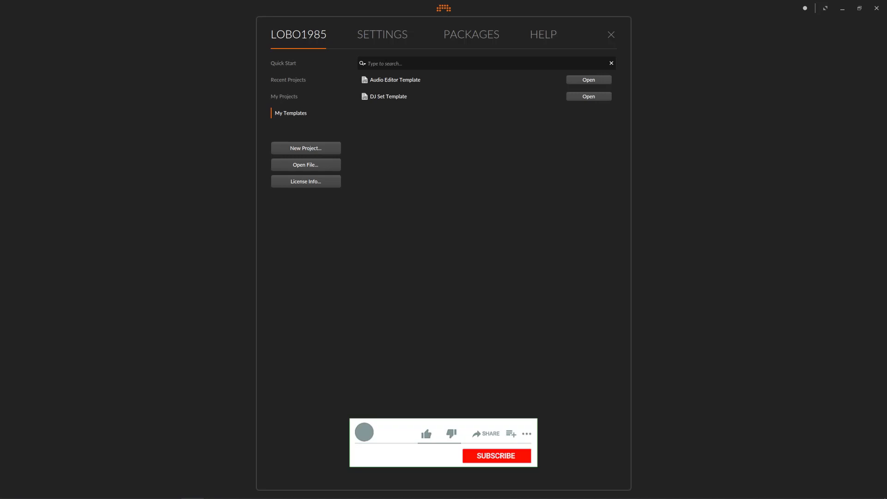
- Show the dashboard's Quick Start list of template projects such as Play Keys and Play Drums
{"action": "left_click", "coordinate": [426, 433]}
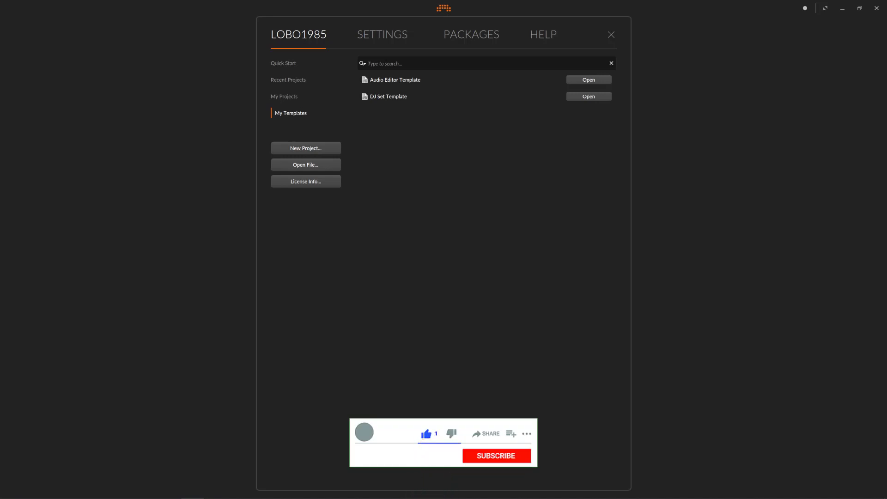
{"action": "left_click", "coordinate": [496, 456]}
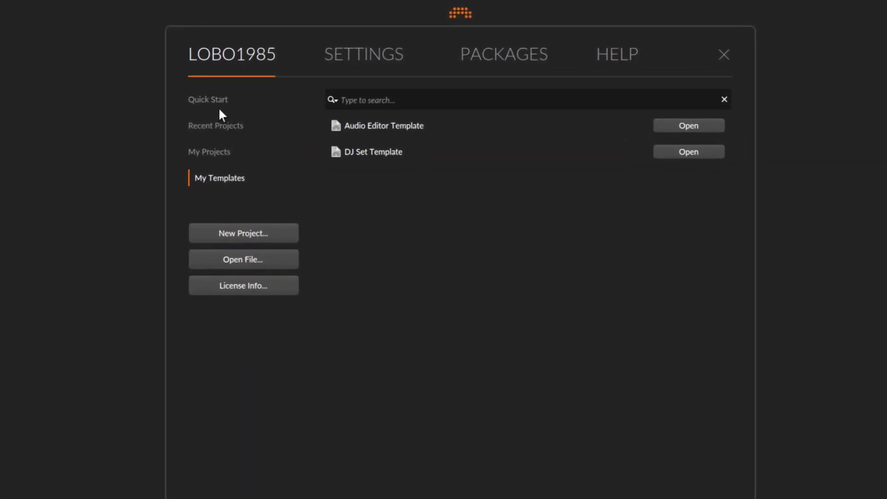
{"action": "left_click", "coordinate": [208, 99]}
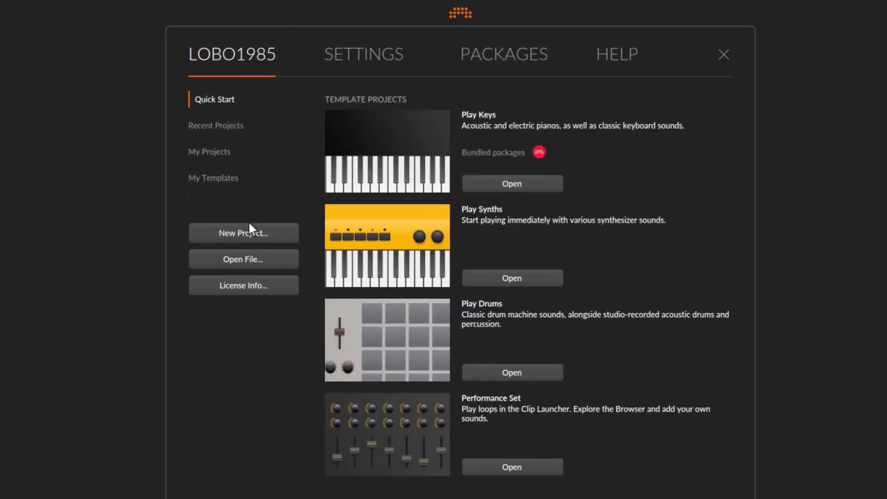
- Create project New 5 and load bx_townhouse Buss Compressor from the 0-COMP collection onto Master
{"action": "left_click", "coordinate": [244, 233]}
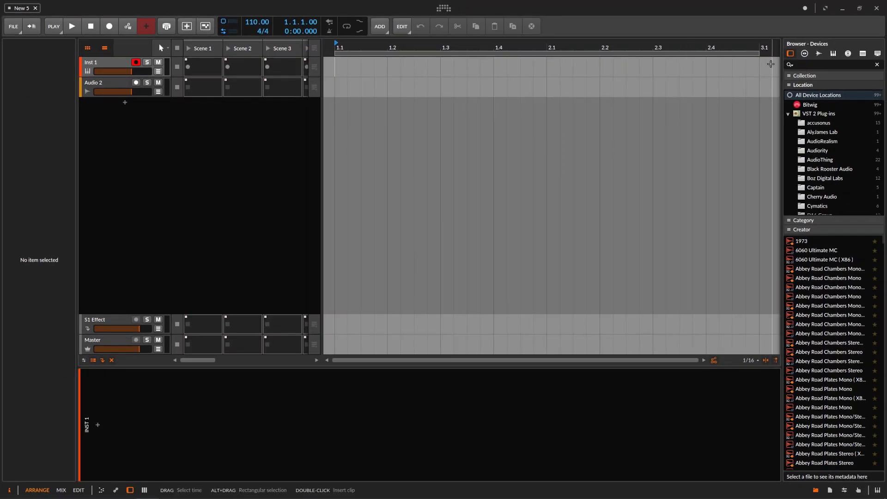
{"action": "left_click", "coordinate": [814, 64]}
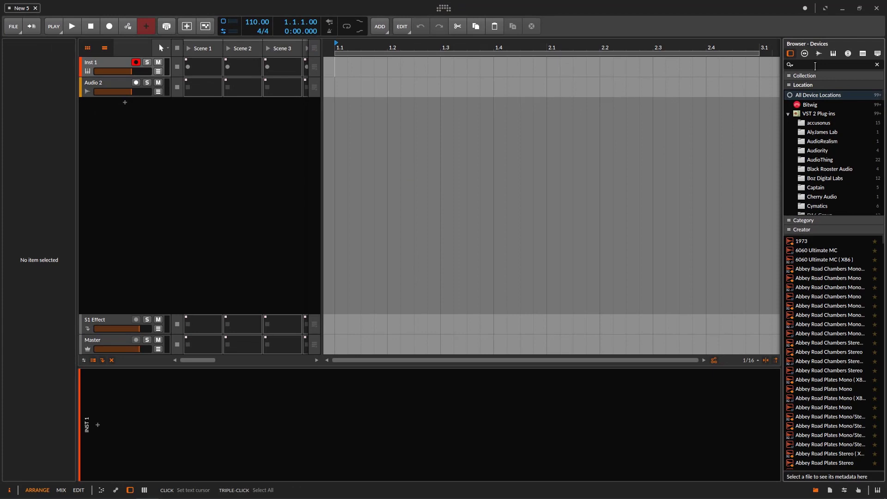
{"action": "type", "text": "vca"}
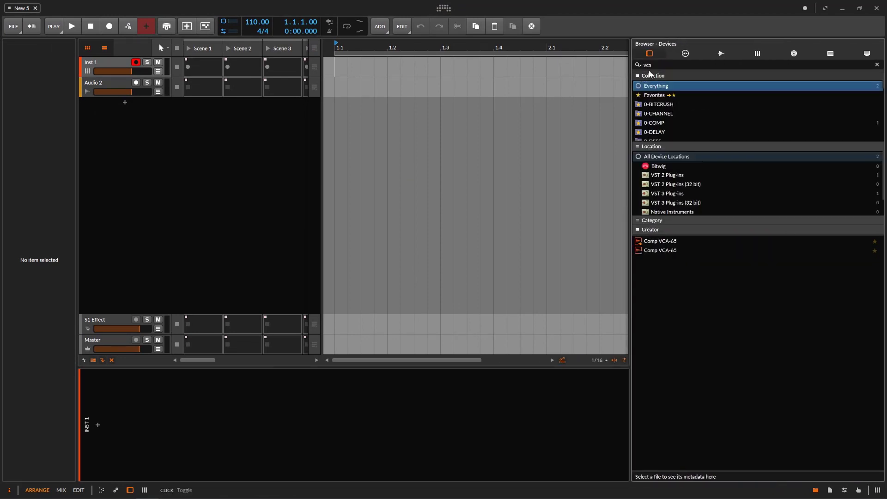
{"action": "left_click", "coordinate": [877, 63]}
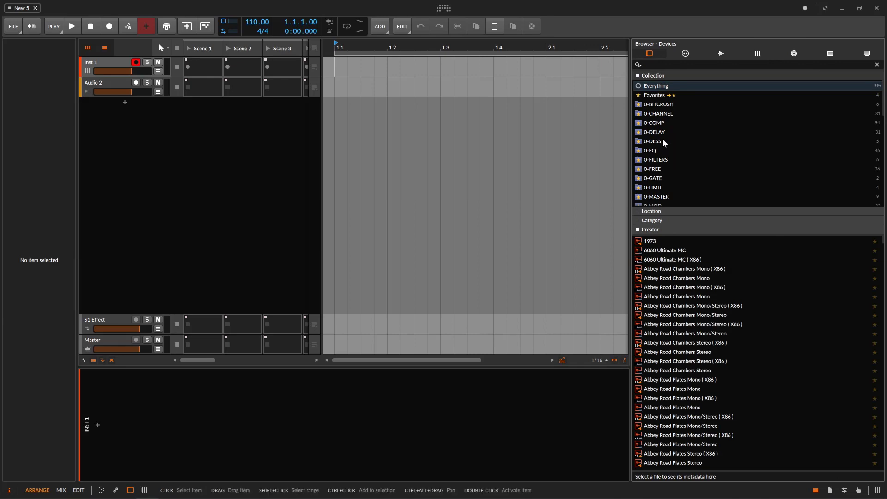
{"action": "left_click", "coordinate": [655, 122]}
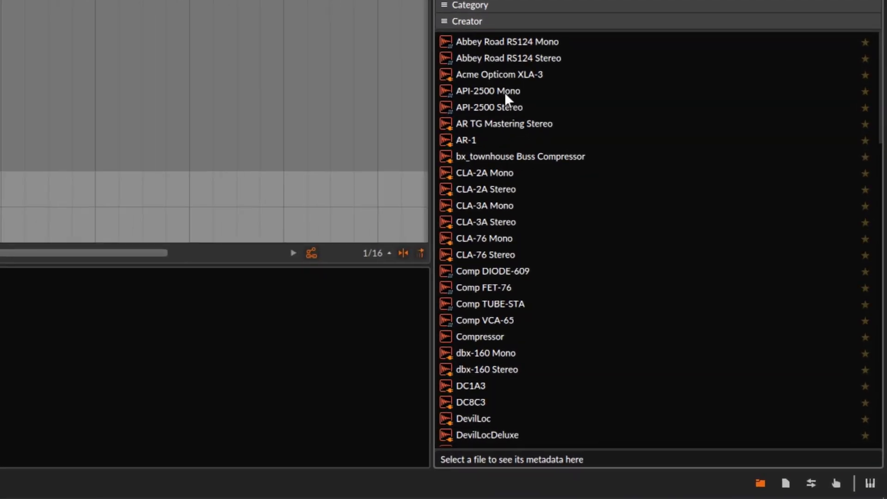
{"action": "mouse_move", "coordinate": [522, 162]}
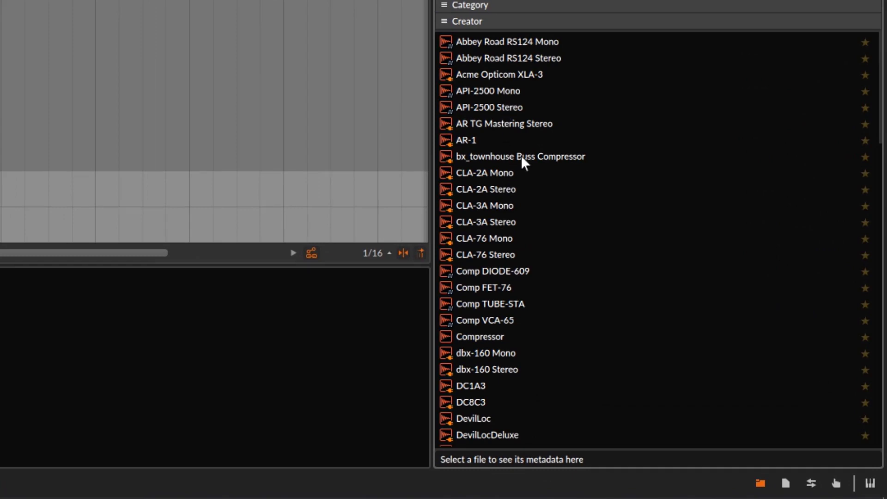
{"action": "double_click", "coordinate": [521, 156]}
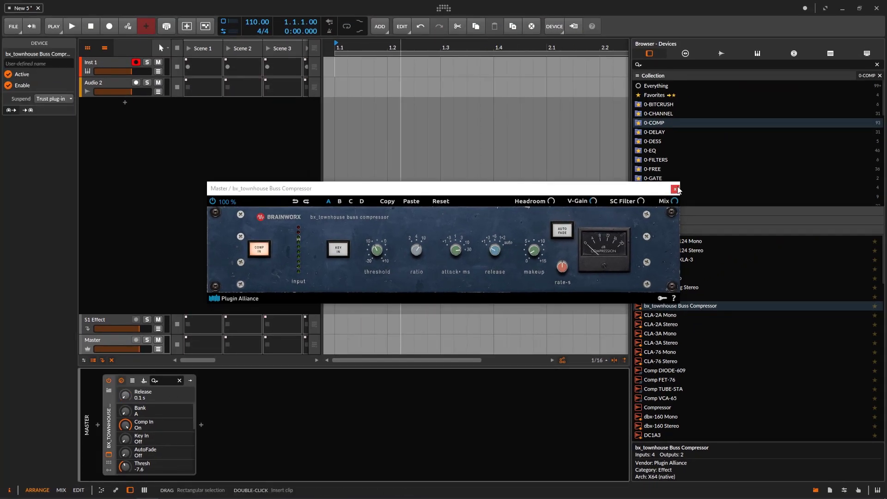
- Close the compressor window, then search 'delay' and add Delay-2 to the effect track
{"action": "left_click", "coordinate": [676, 189]}
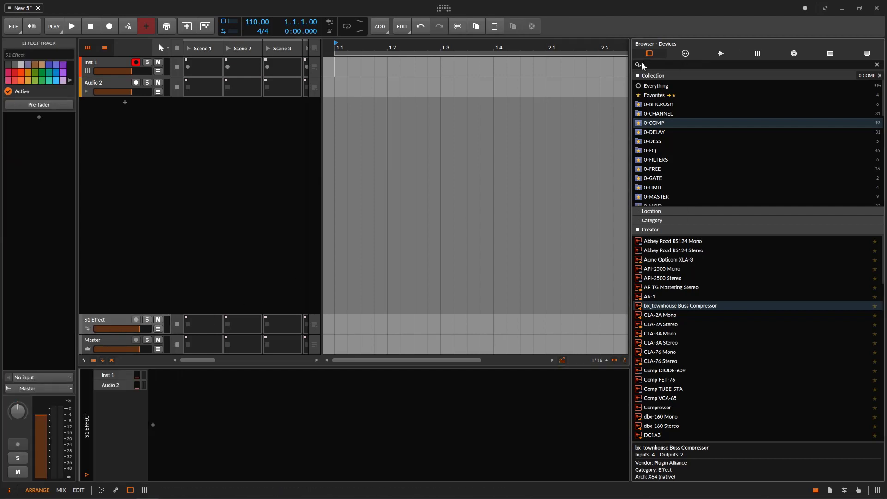
{"action": "type", "text": "delay"}
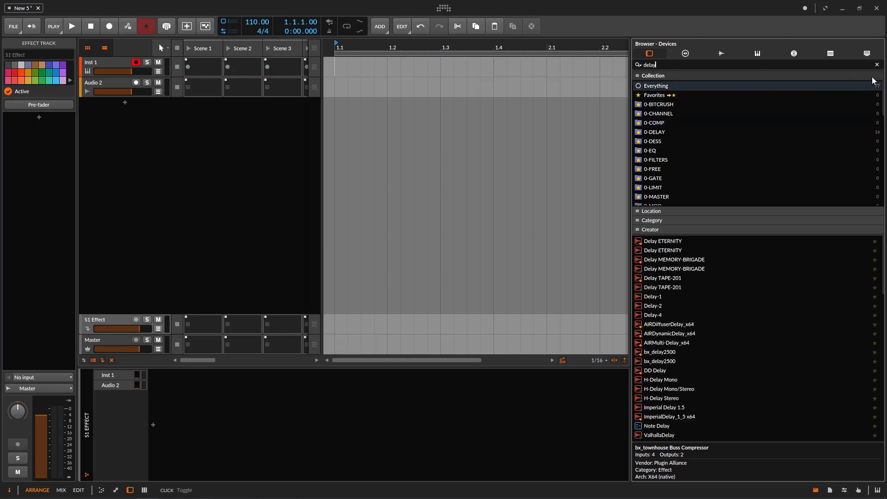
{"action": "left_click", "coordinate": [653, 306]}
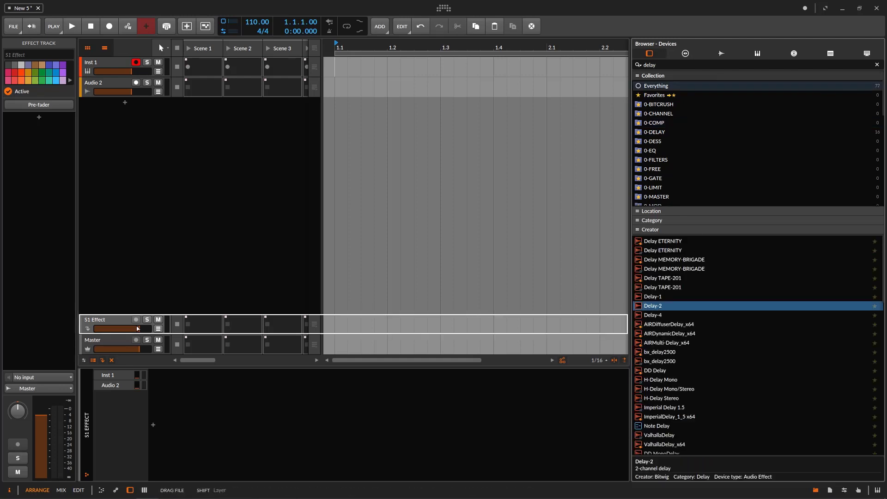
{"action": "double_click", "coordinate": [653, 305]}
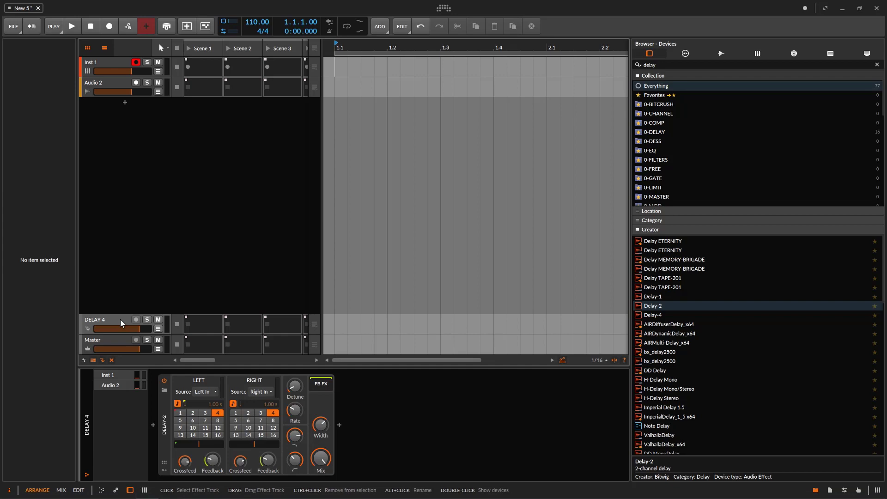
{"action": "mouse_move", "coordinate": [132, 312]}
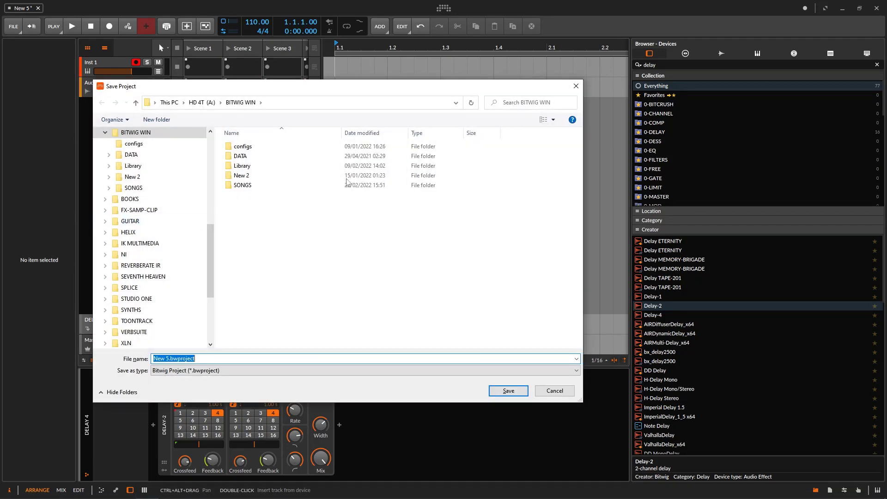
- Cancel the Save Project dialog for New 5 without saving
{"action": "left_click", "coordinate": [554, 390]}
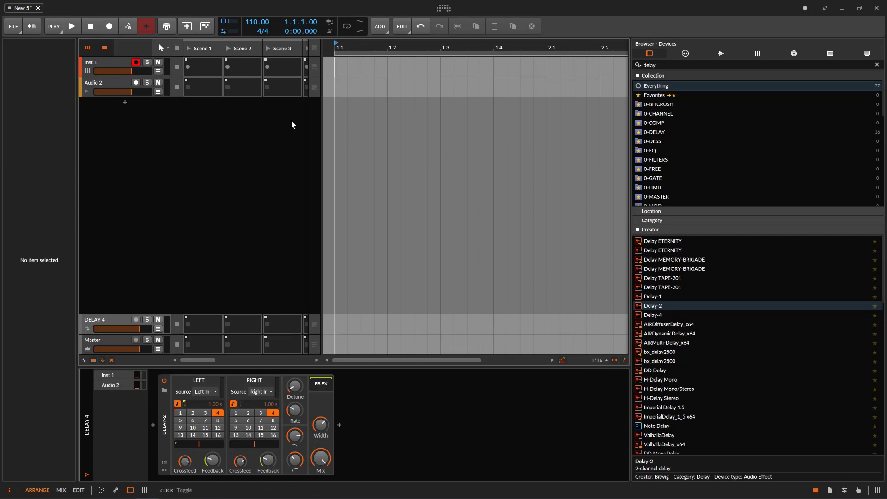
{"action": "mouse_move", "coordinate": [171, 200]}
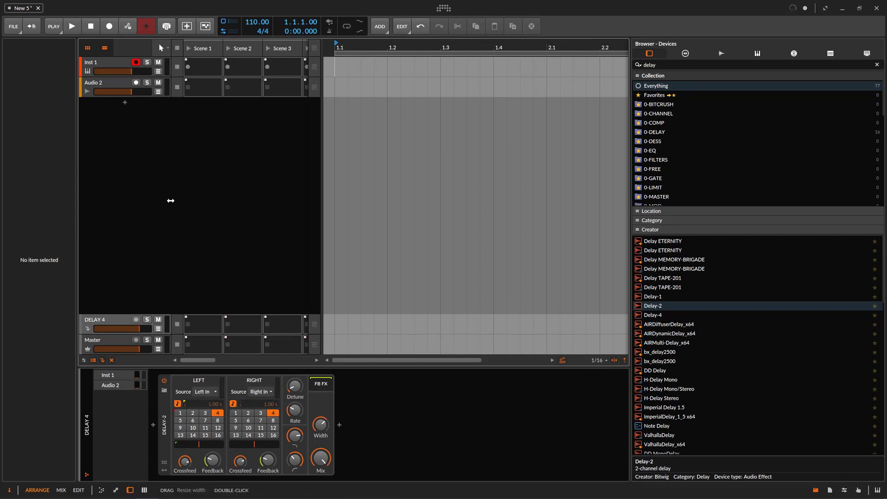
{"action": "mouse_move", "coordinate": [162, 187]}
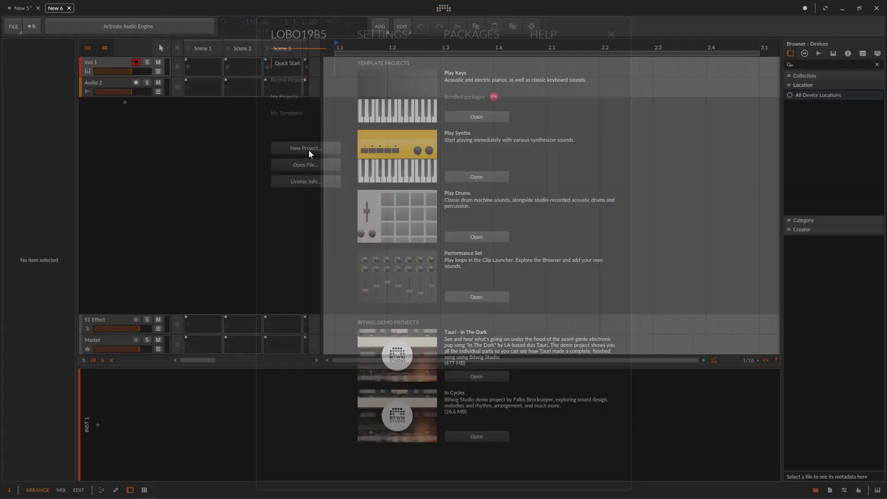
- Switch to project New 6 and inspect its Master and S1 Effect tracks
{"action": "left_click", "coordinate": [610, 34]}
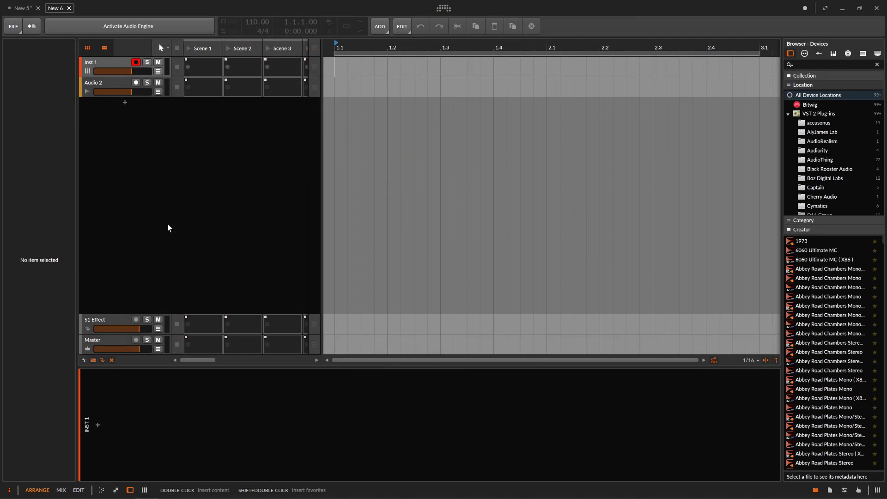
{"action": "left_click", "coordinate": [92, 339]}
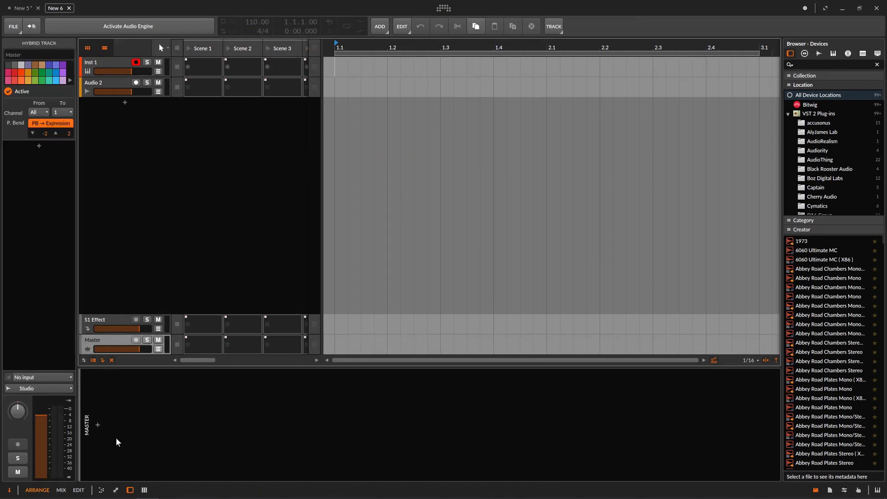
{"action": "left_click", "coordinate": [95, 319]}
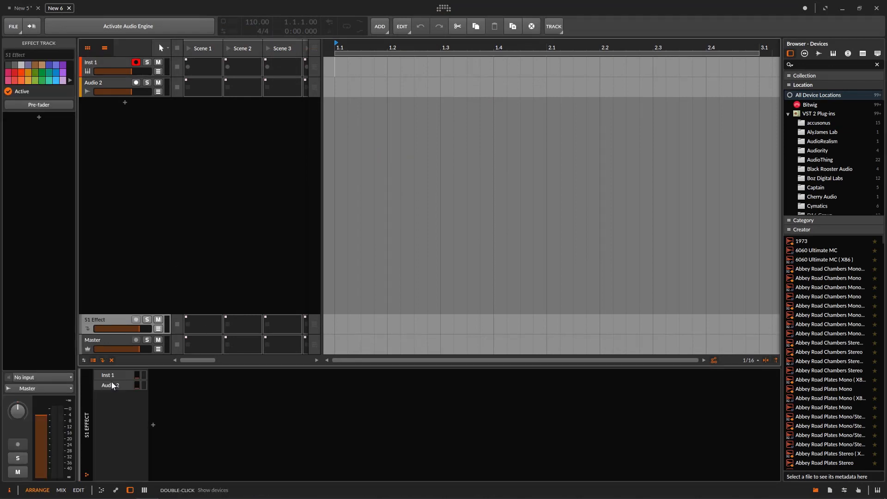
{"action": "left_click", "coordinate": [105, 340]}
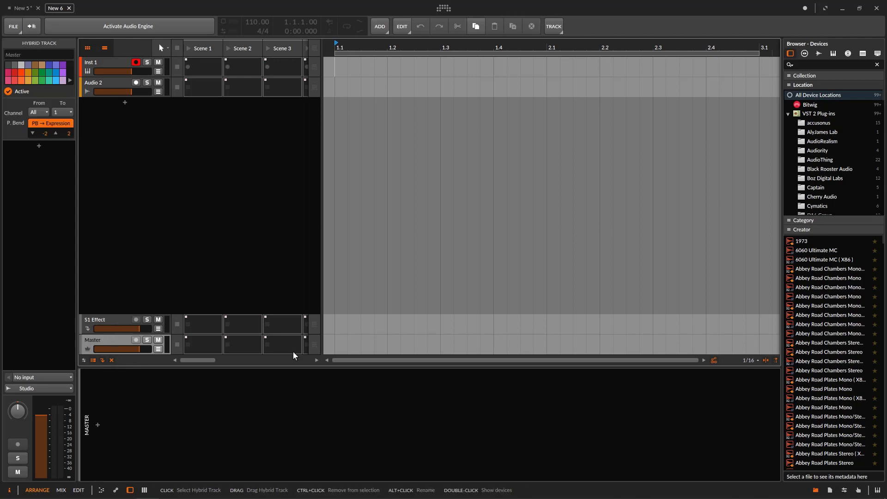
{"action": "mouse_move", "coordinate": [114, 451]}
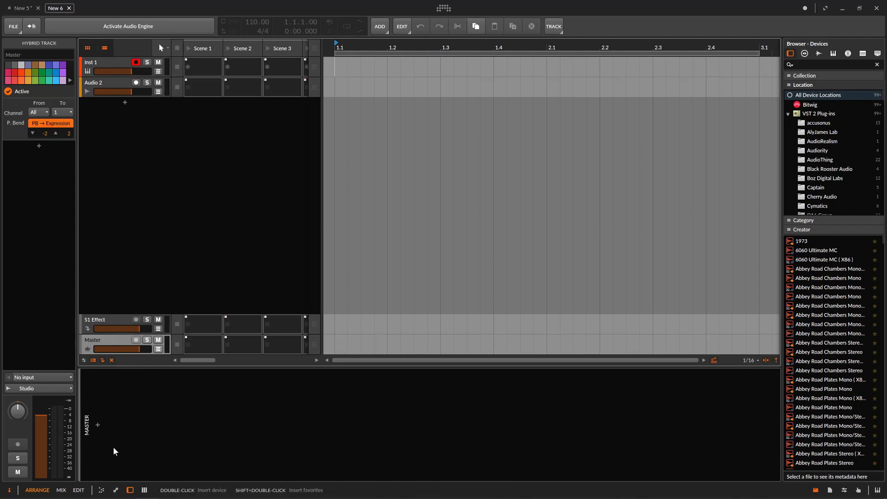
{"action": "left_click", "coordinate": [96, 319]}
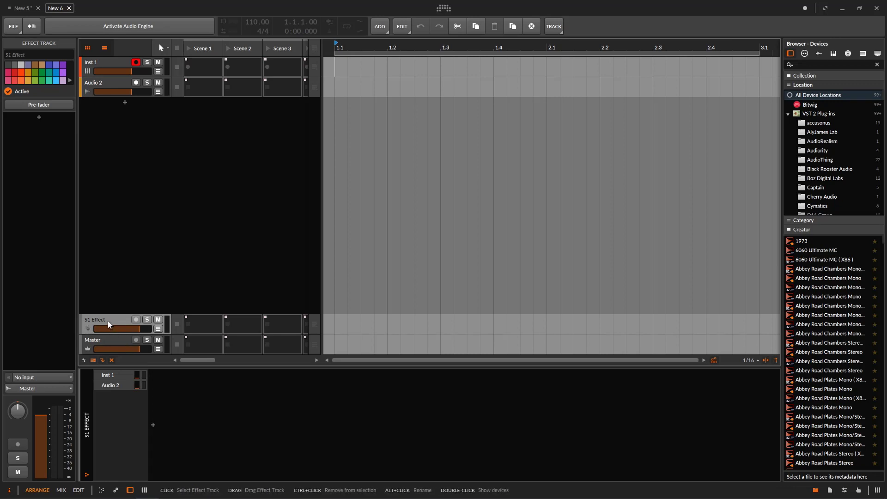
{"action": "mouse_move", "coordinate": [121, 187]}
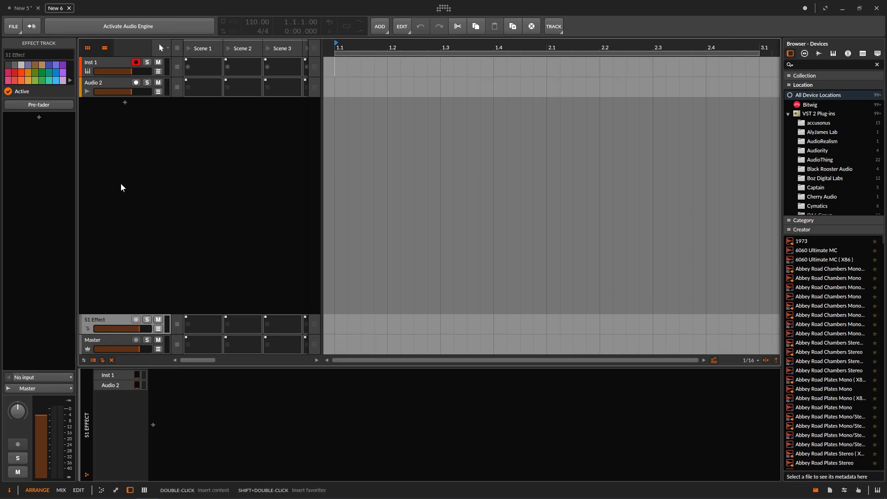
{"action": "mouse_move", "coordinate": [88, 156]}
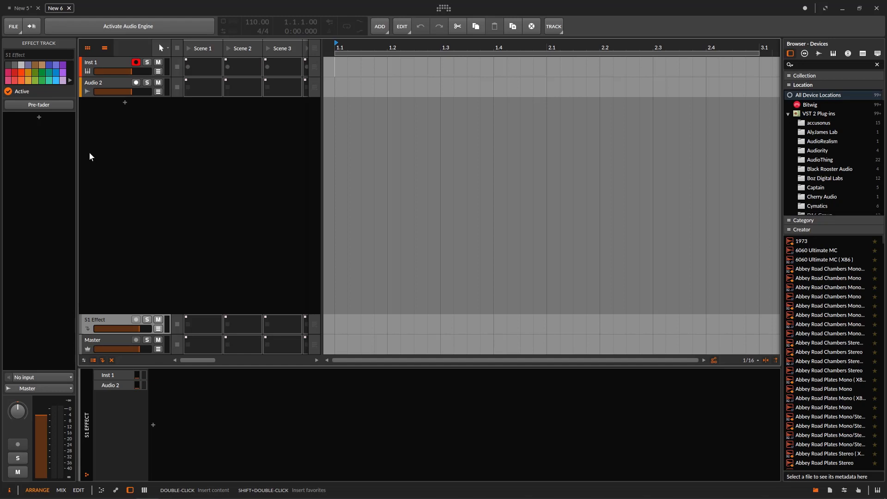
{"action": "mouse_move", "coordinate": [69, 10]}
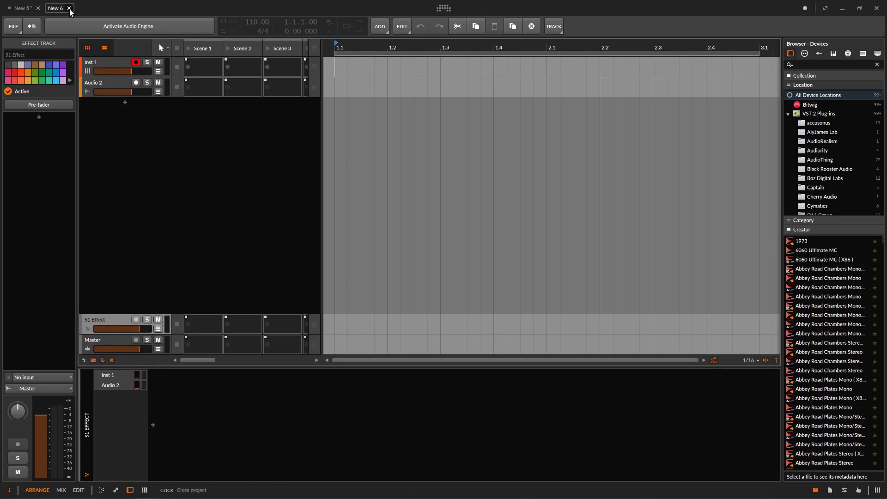
- Close New 6, select the DELAY 4 effect track in New 5, and show the File menu
{"action": "left_click", "coordinate": [68, 7]}
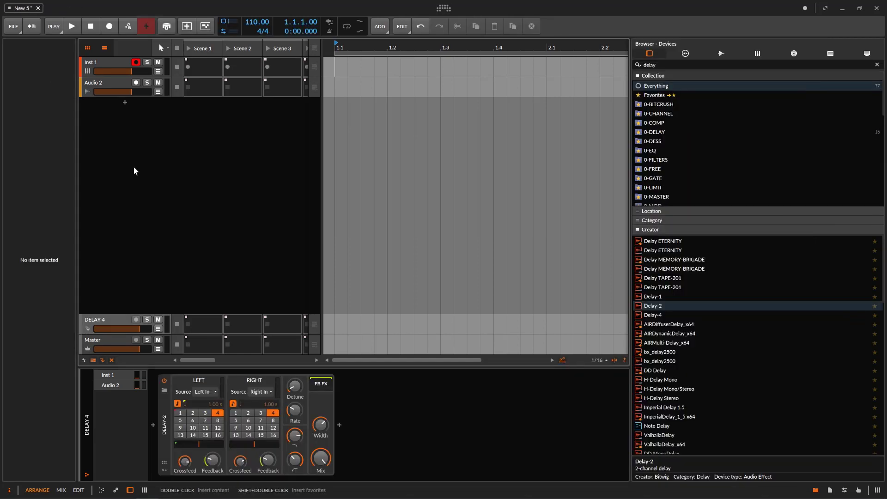
{"action": "mouse_move", "coordinate": [113, 347]}
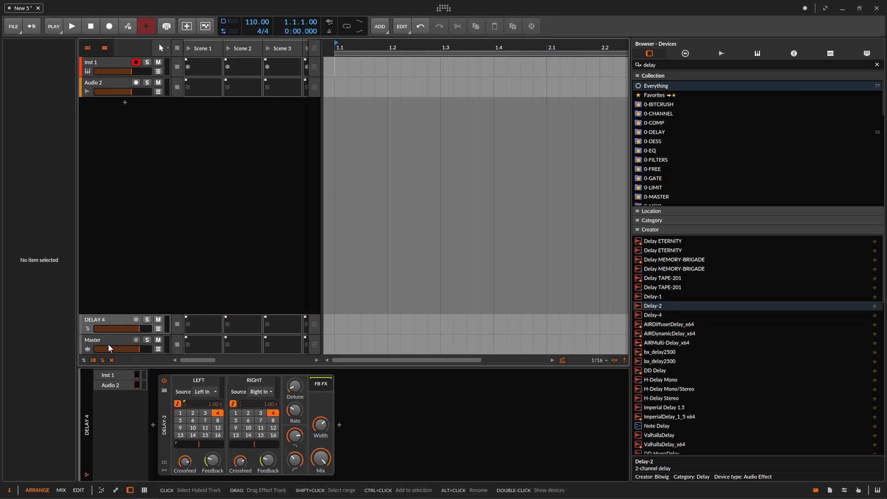
{"action": "left_click", "coordinate": [97, 319]}
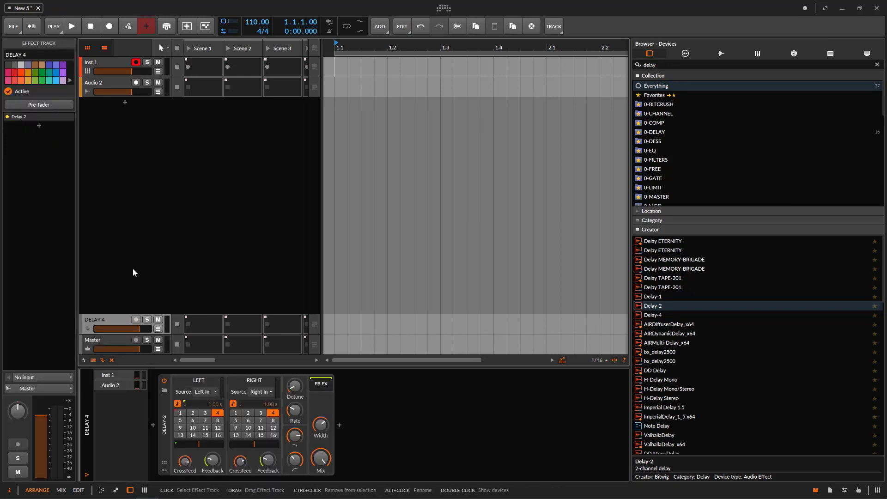
{"action": "mouse_move", "coordinate": [31, 26]}
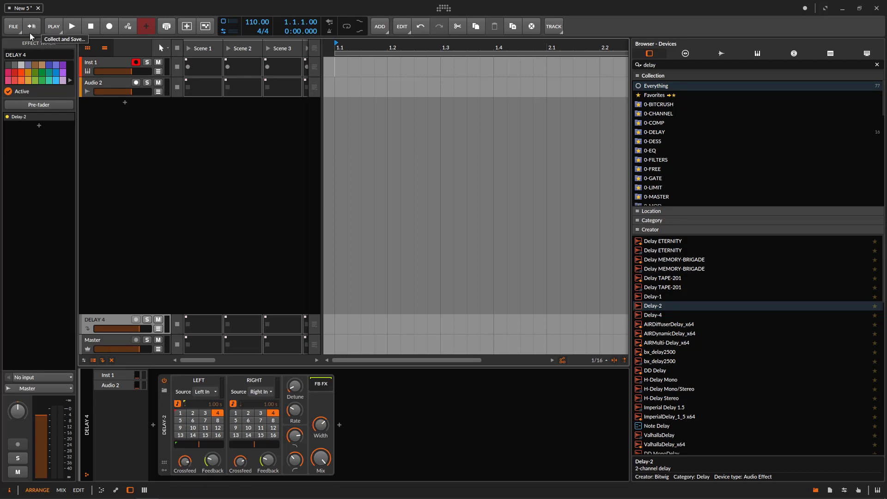
{"action": "left_click", "coordinate": [13, 25]}
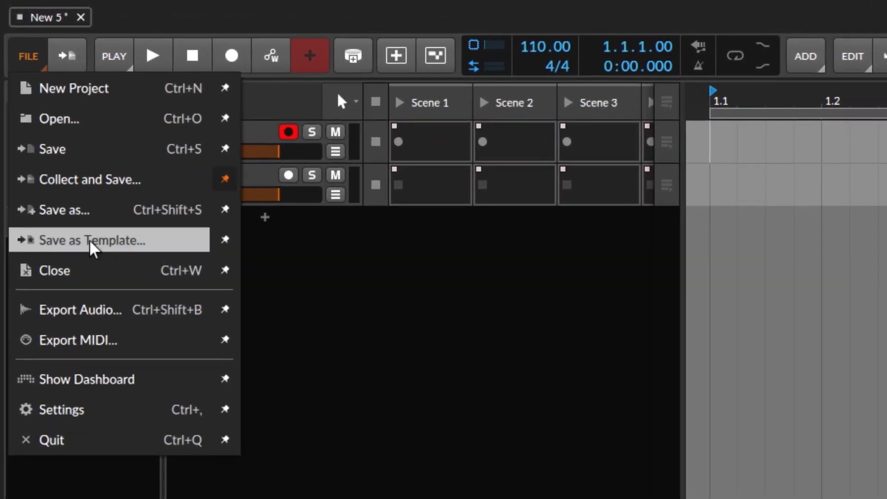
- Save the project as template 'TEST TEMPLATE' with tag 'mix' and a description
{"action": "left_click", "coordinate": [94, 240]}
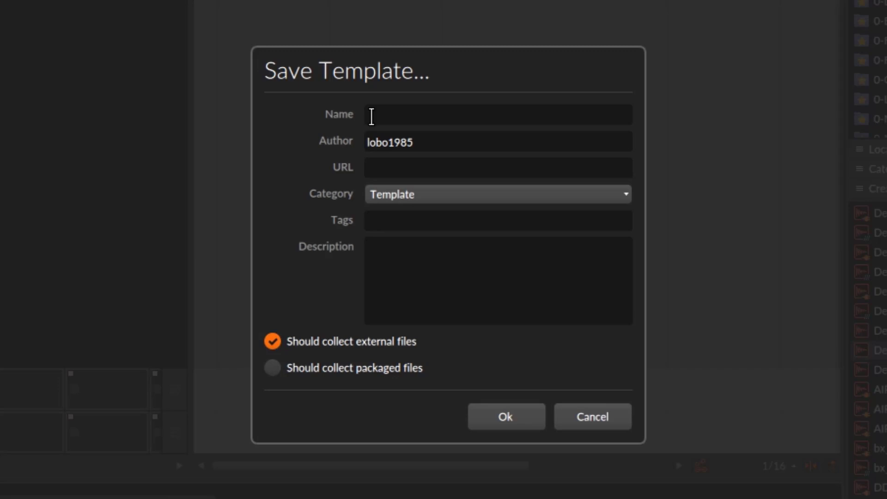
{"action": "type", "text": "test"}
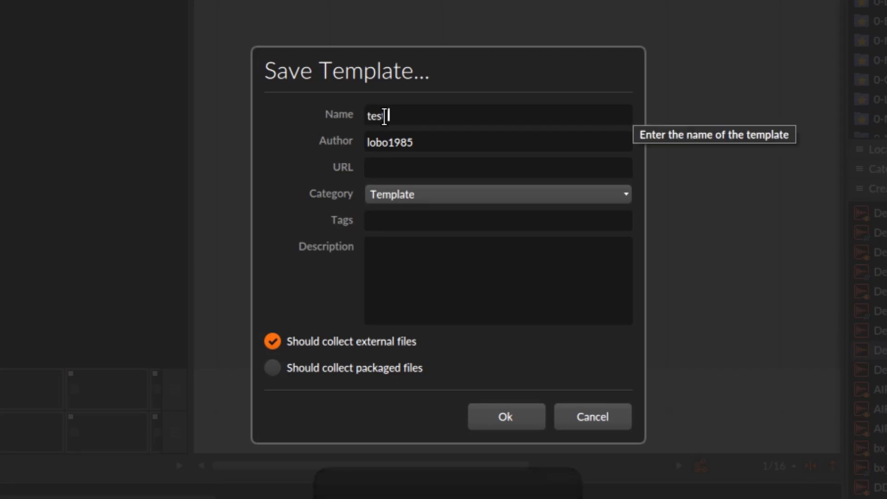
{"action": "type", "text": "template"}
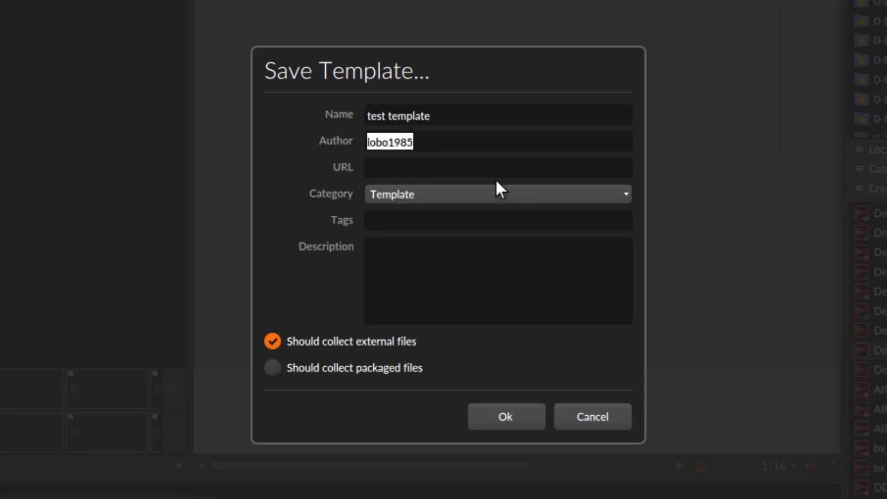
{"action": "type", "text": "x"}
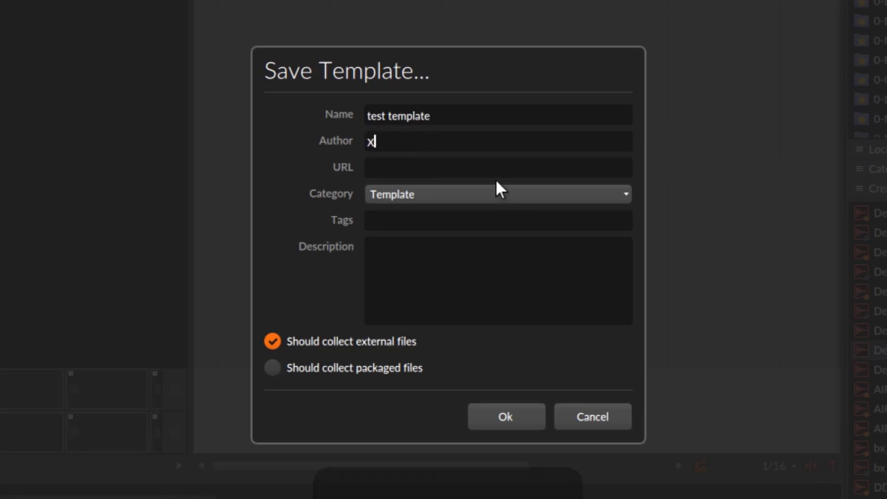
{"action": "type", "text": "NB"}
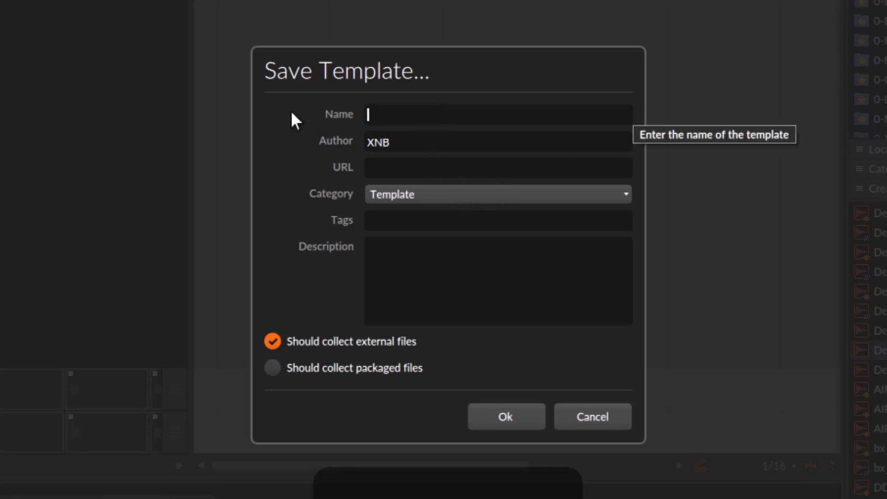
{"action": "type", "text": "TEST TEMPLA"}
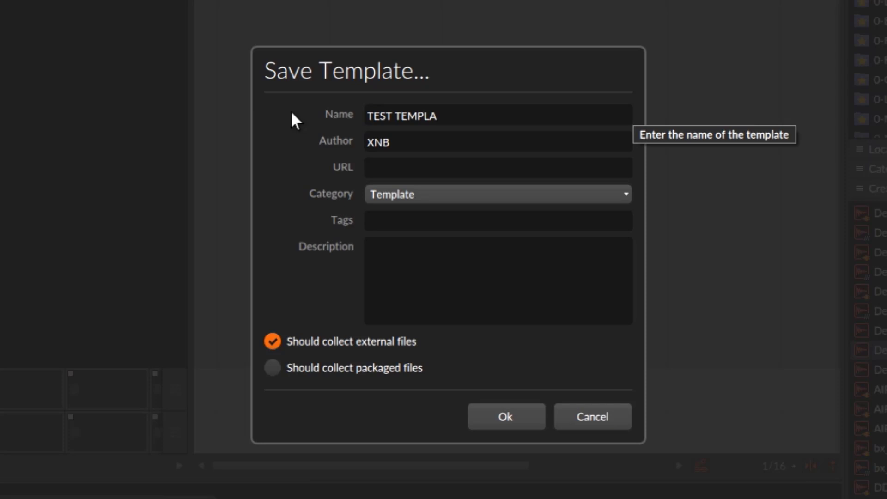
{"action": "type", "text": "TE"}
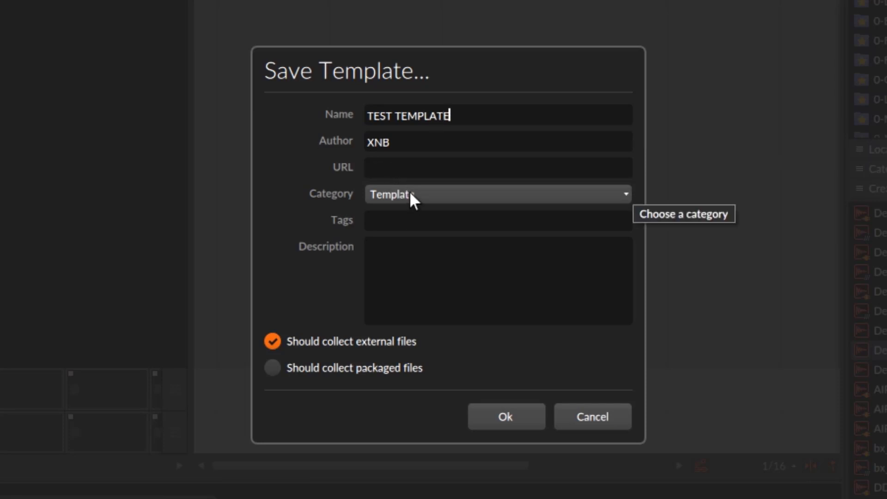
{"action": "mouse_move", "coordinate": [396, 220]}
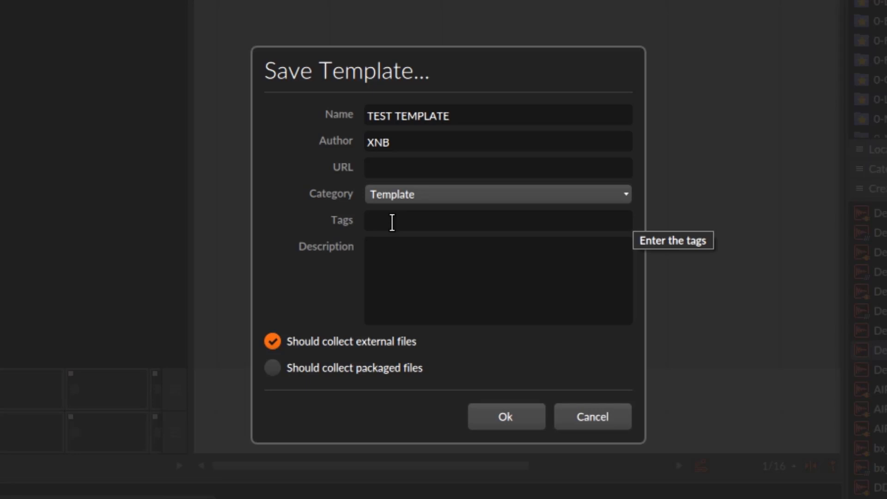
{"action": "type", "text": "mix,"}
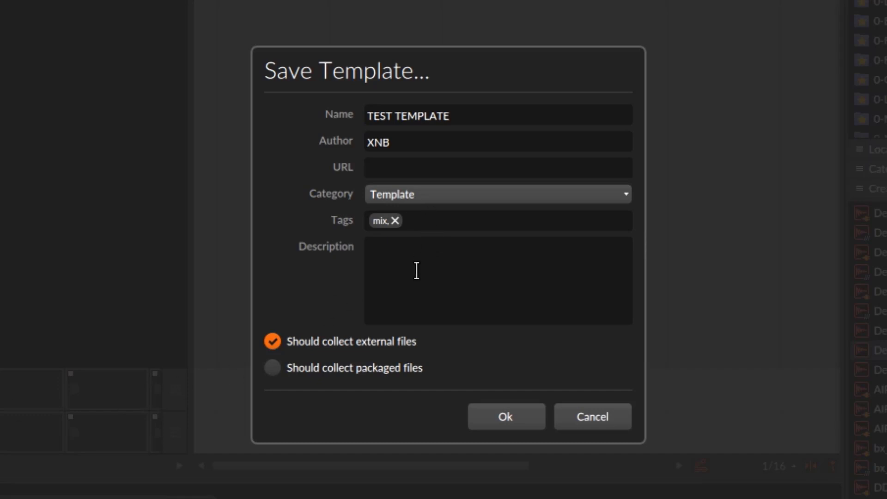
{"action": "type", "text": "XCFVXVXCV"}
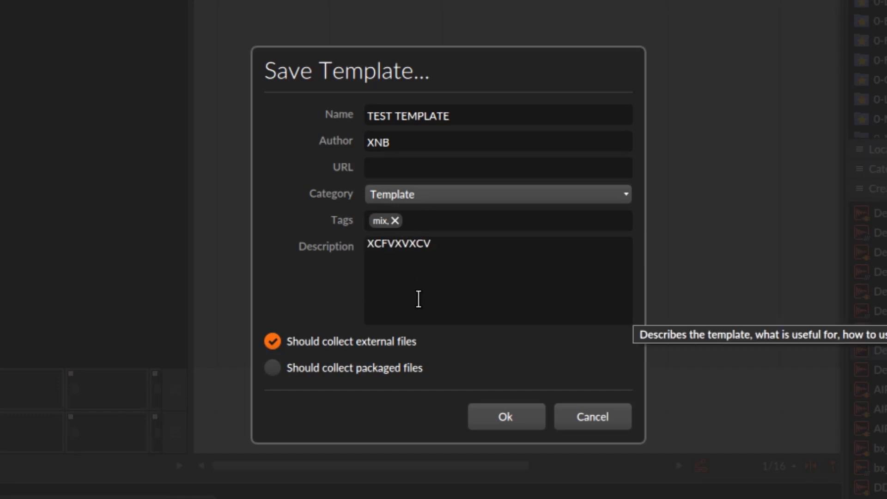
{"action": "left_click", "coordinate": [505, 416]}
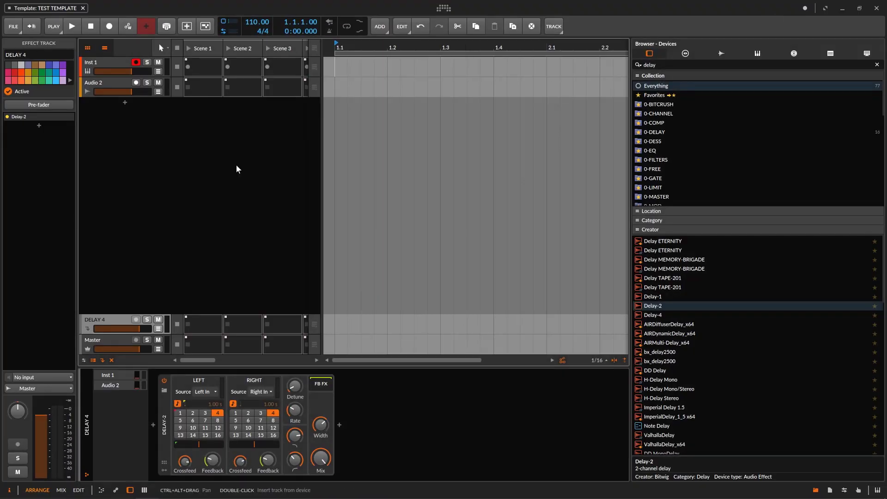
- Open TEST TEMPLATE from the dashboard's My Templates as new project New 7
{"action": "left_click", "coordinate": [443, 8]}
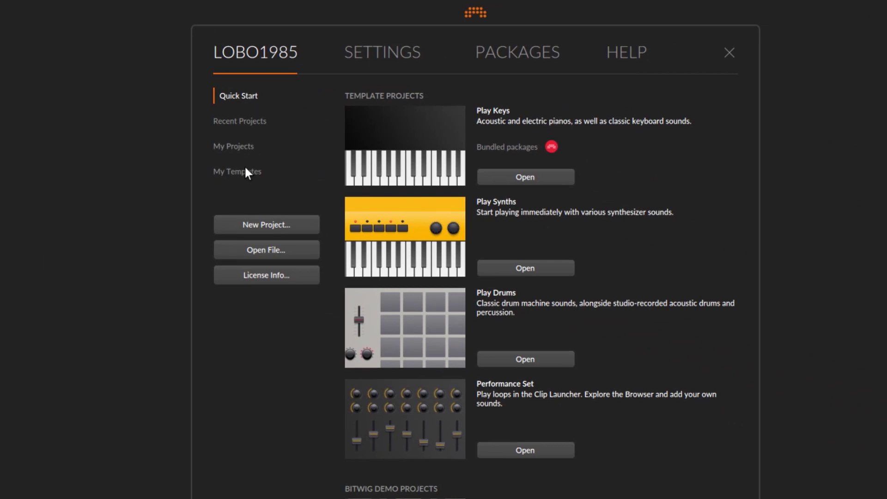
{"action": "left_click", "coordinate": [237, 172]}
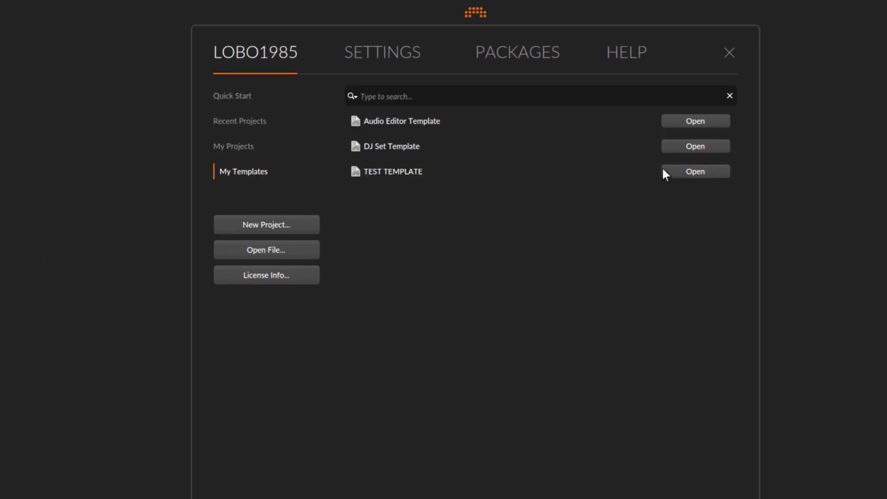
{"action": "mouse_move", "coordinate": [694, 182]}
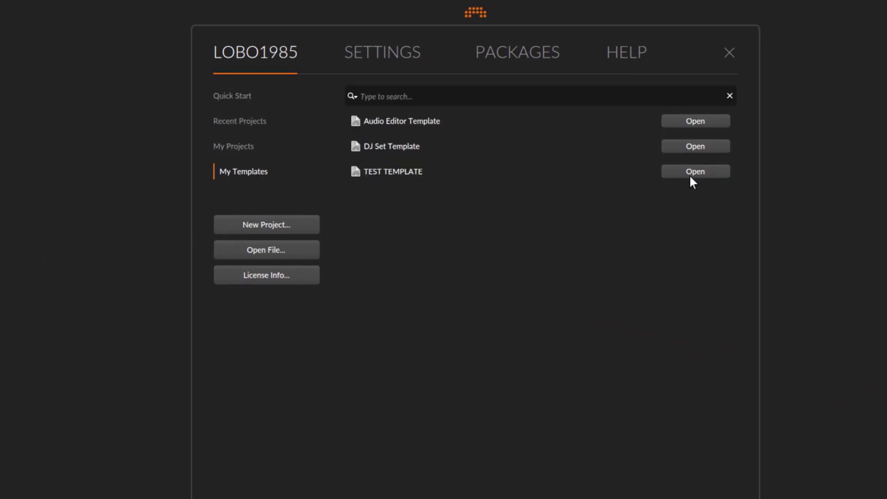
{"action": "left_click", "coordinate": [695, 171]}
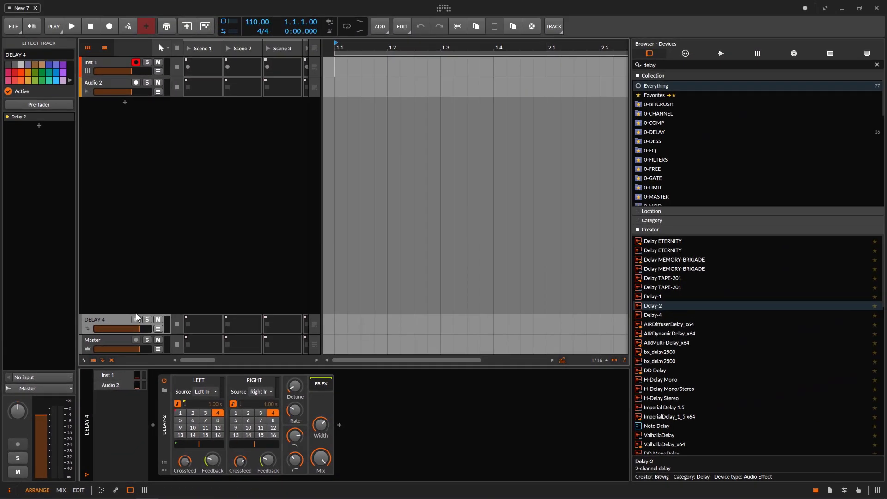
{"action": "mouse_move", "coordinate": [96, 341]}
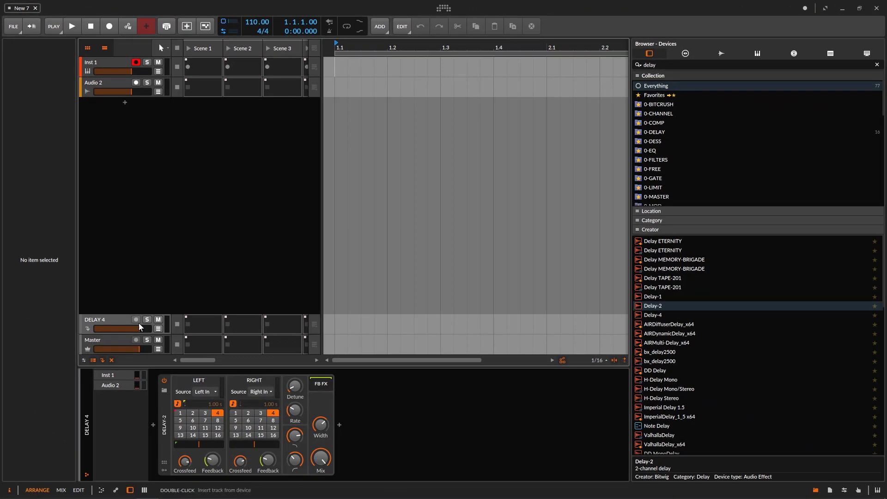
{"action": "mouse_move", "coordinate": [232, 237]}
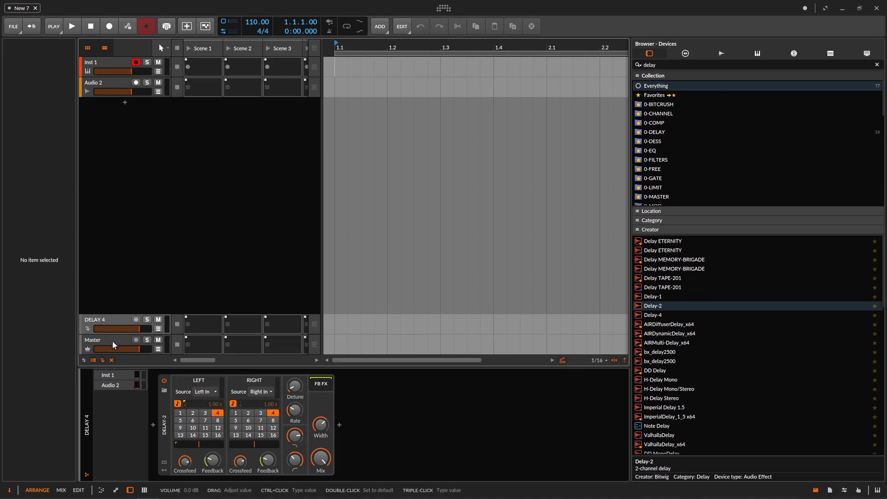
- Select New 7's Master track to view its bx_townhouse Buss Compressor
{"action": "left_click", "coordinate": [94, 340]}
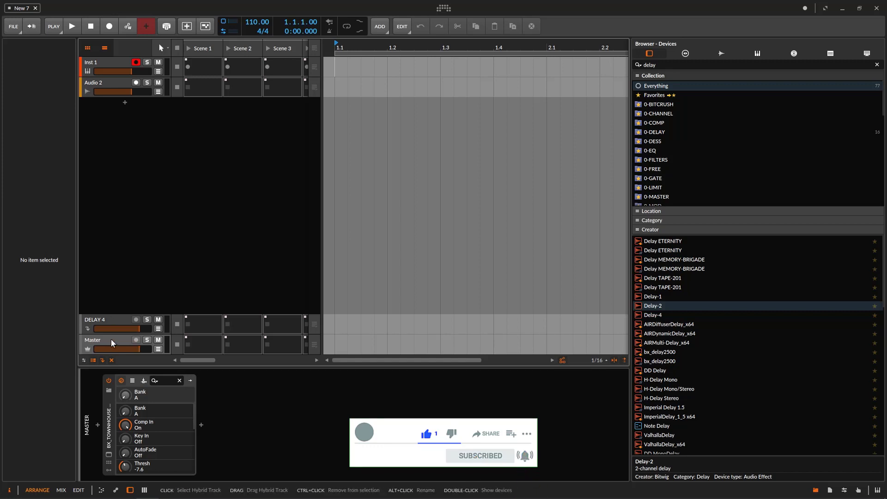
{"action": "left_click", "coordinate": [93, 340]}
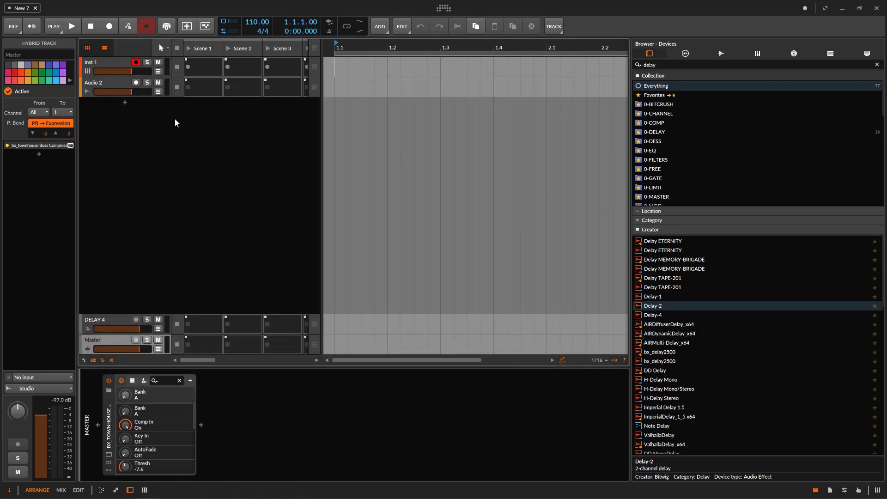
{"action": "mouse_move", "coordinate": [372, 21]}
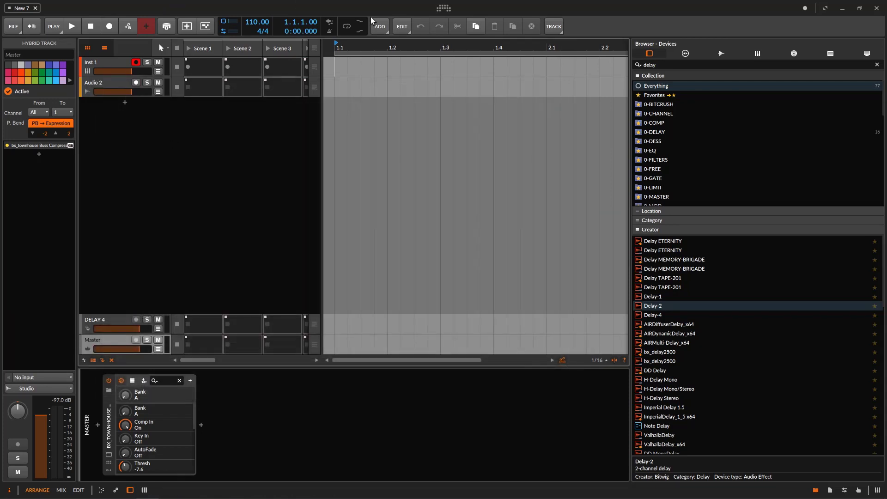